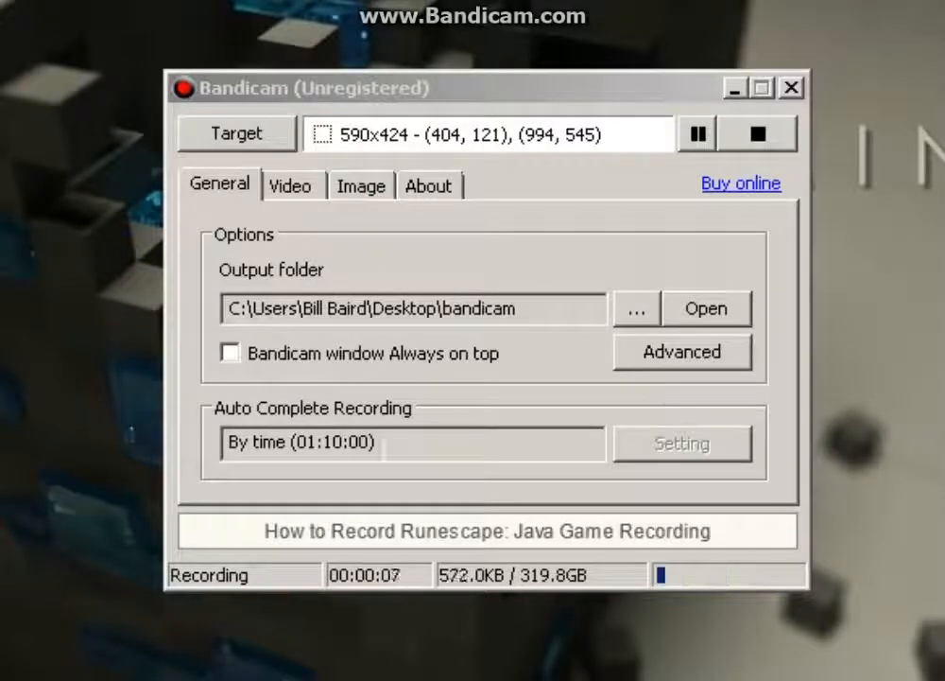
mouse_move(434, 216)
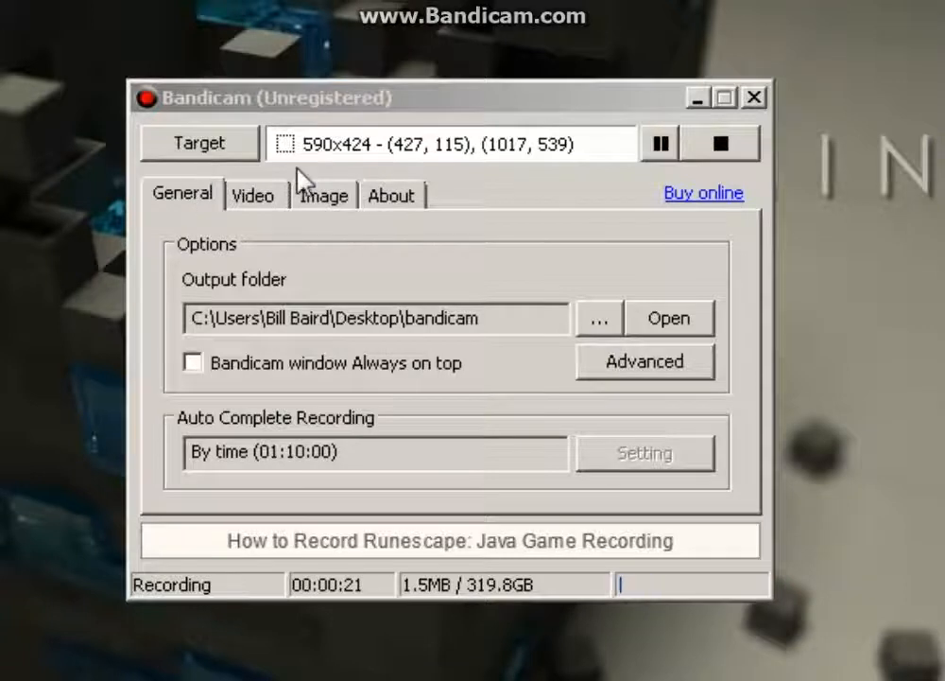
mouse_move(534, 114)
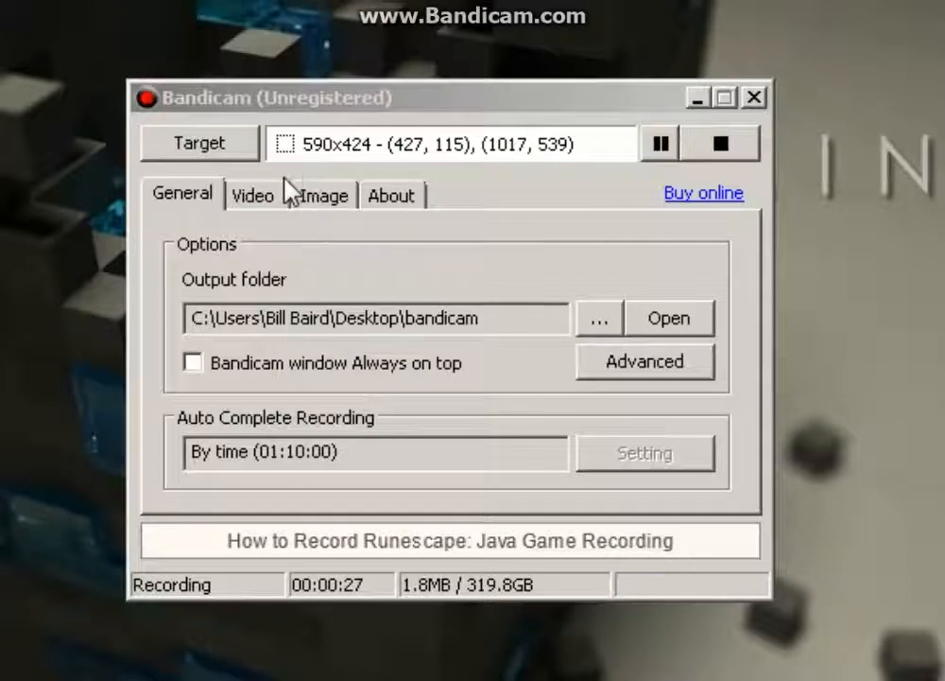
mouse_move(244, 109)
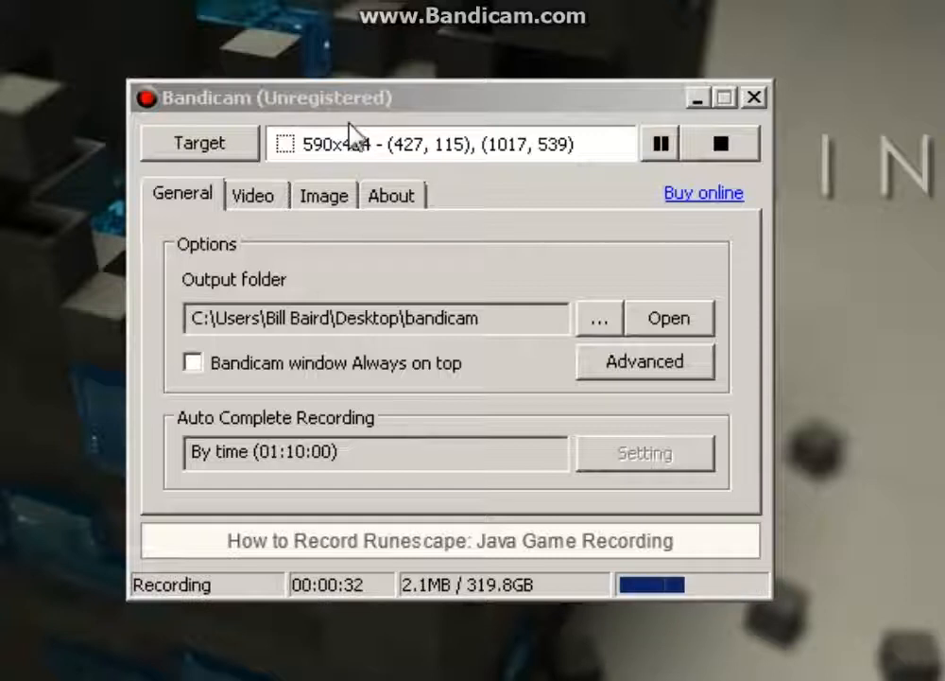
mouse_move(359, 33)
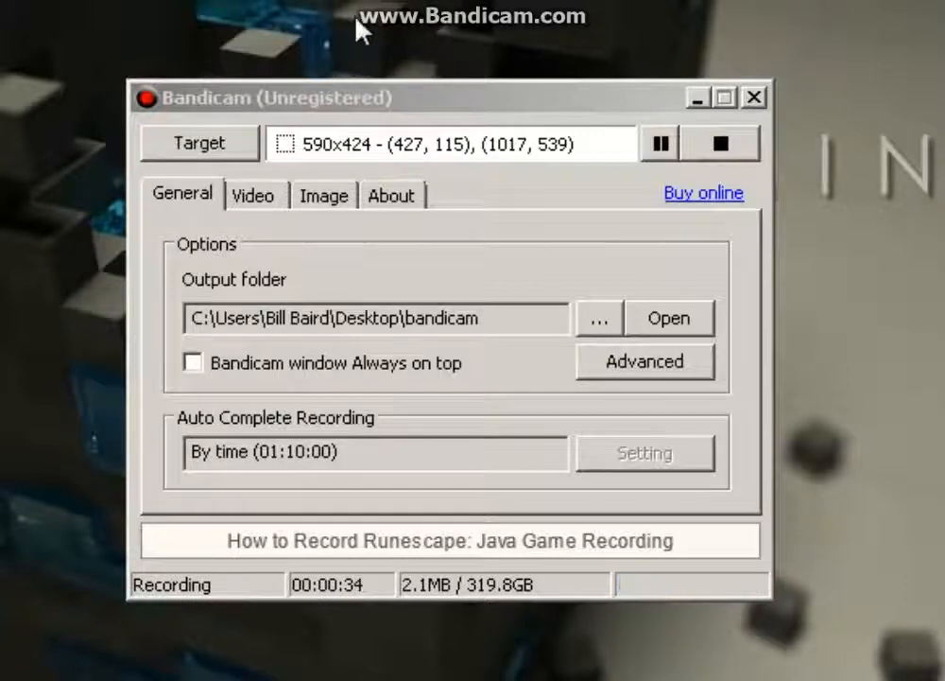
mouse_move(189, 123)
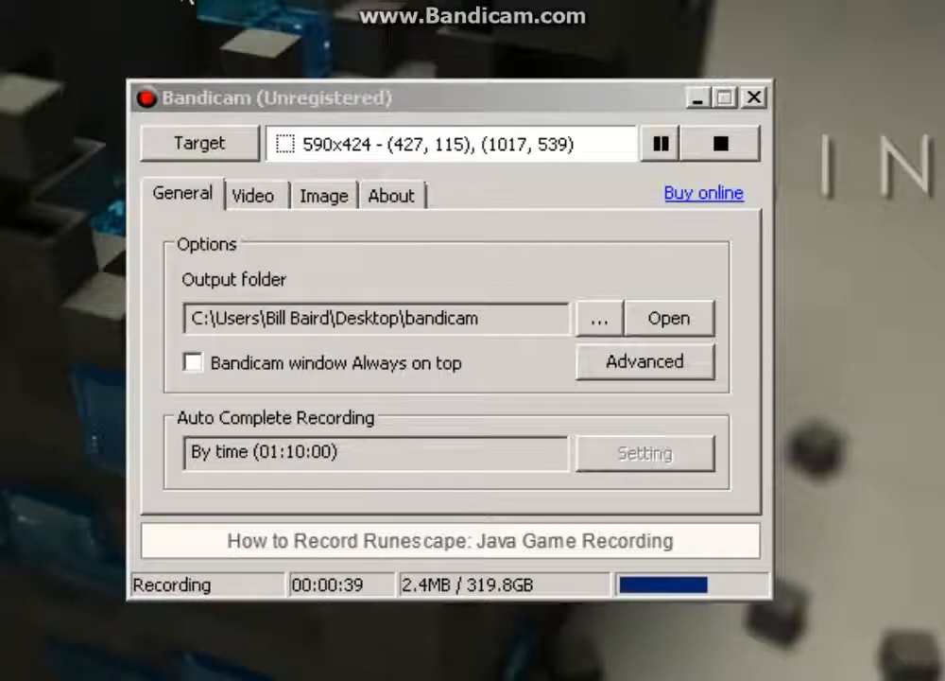
mouse_move(352, 77)
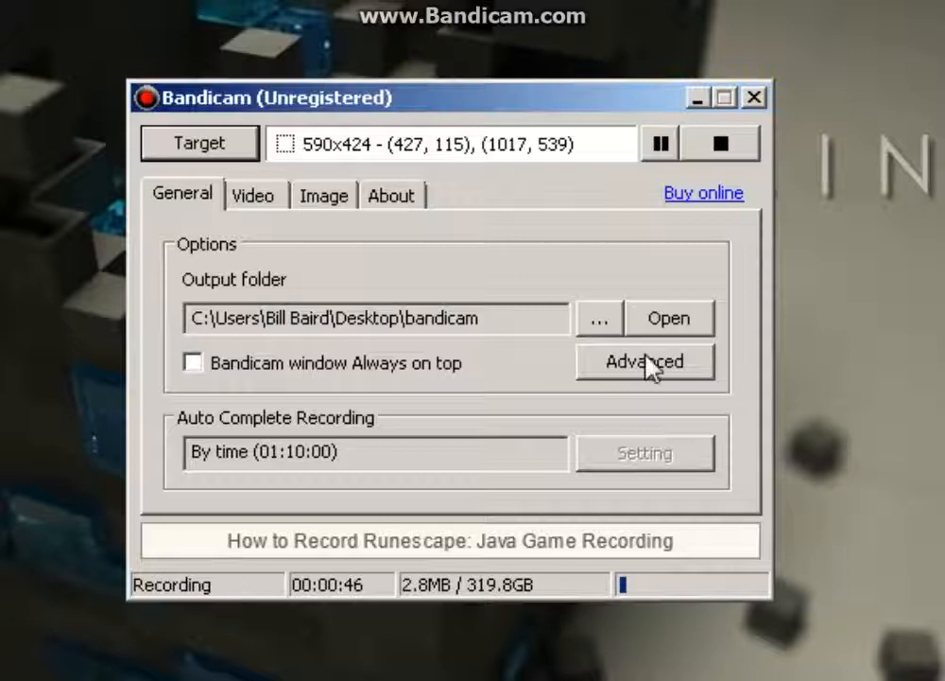
- Cancel the output folder chooser, then toggle the Video tab's pause hotkey on and off
click(599, 318)
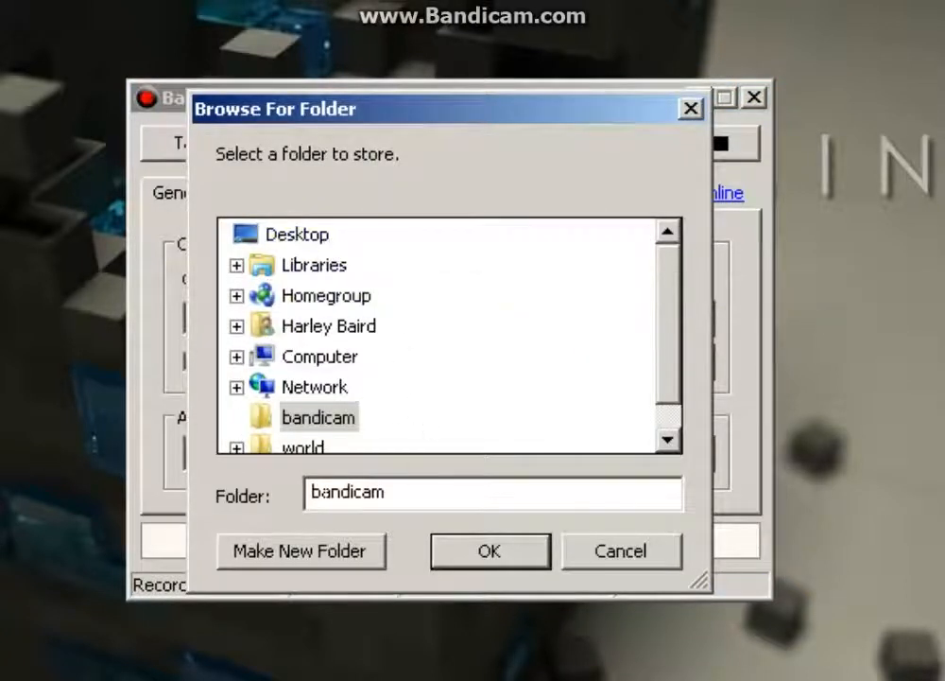
click(489, 550)
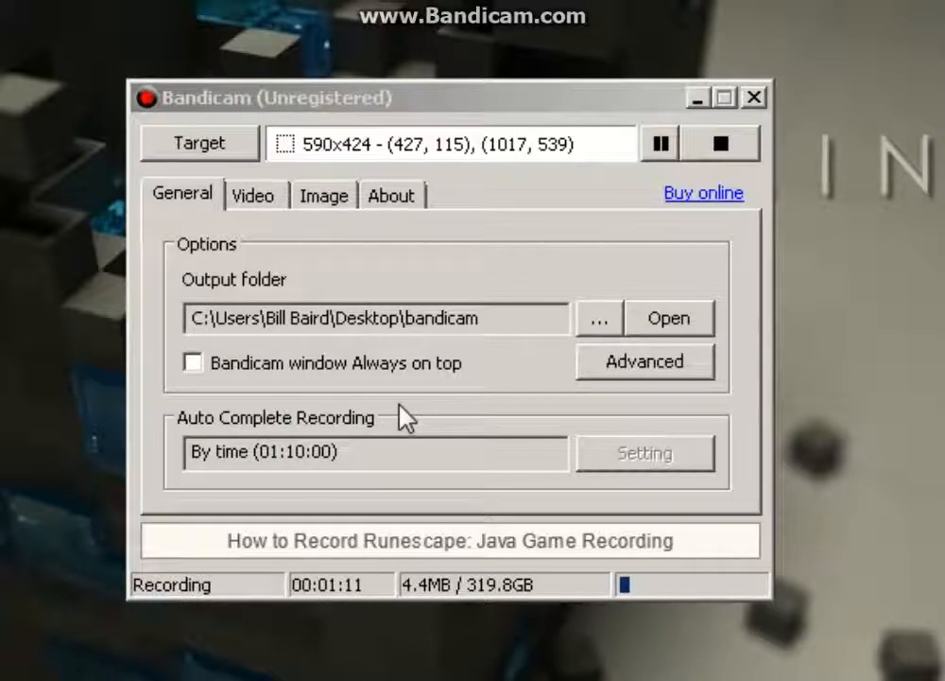
click(254, 194)
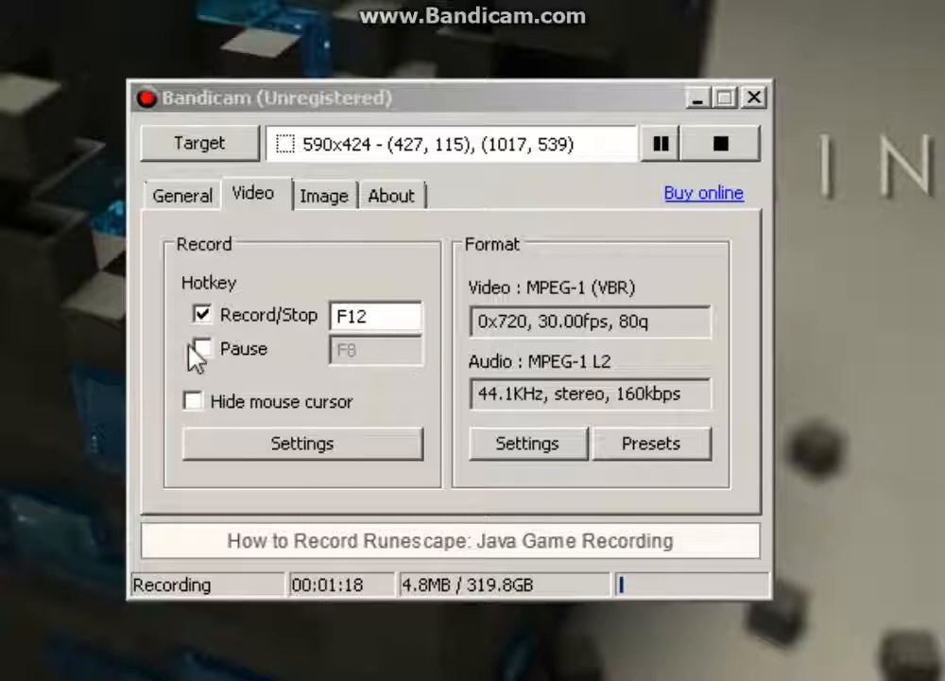
click(201, 348)
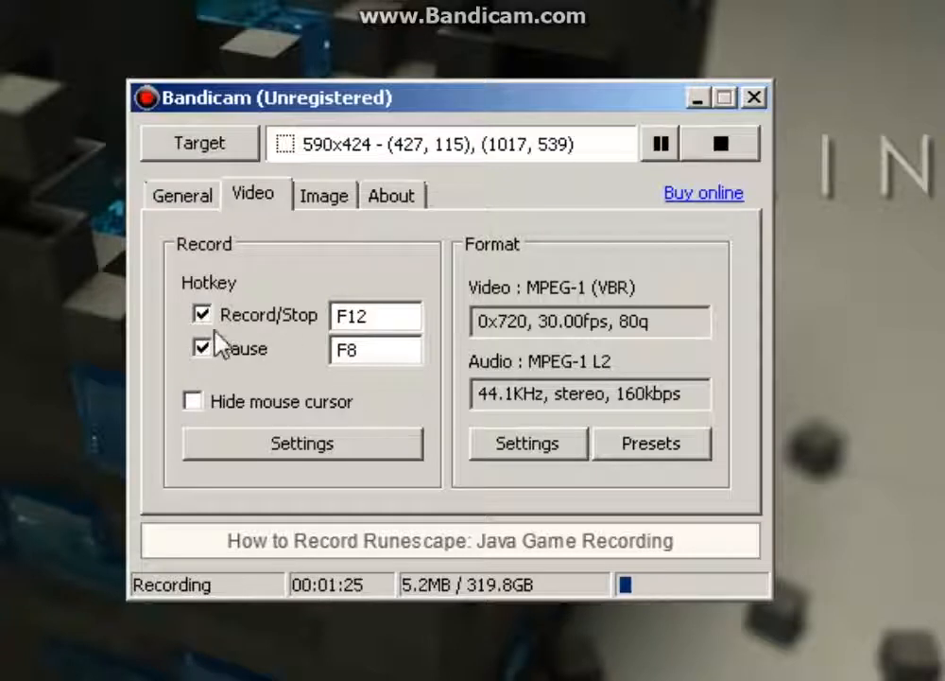
click(202, 347)
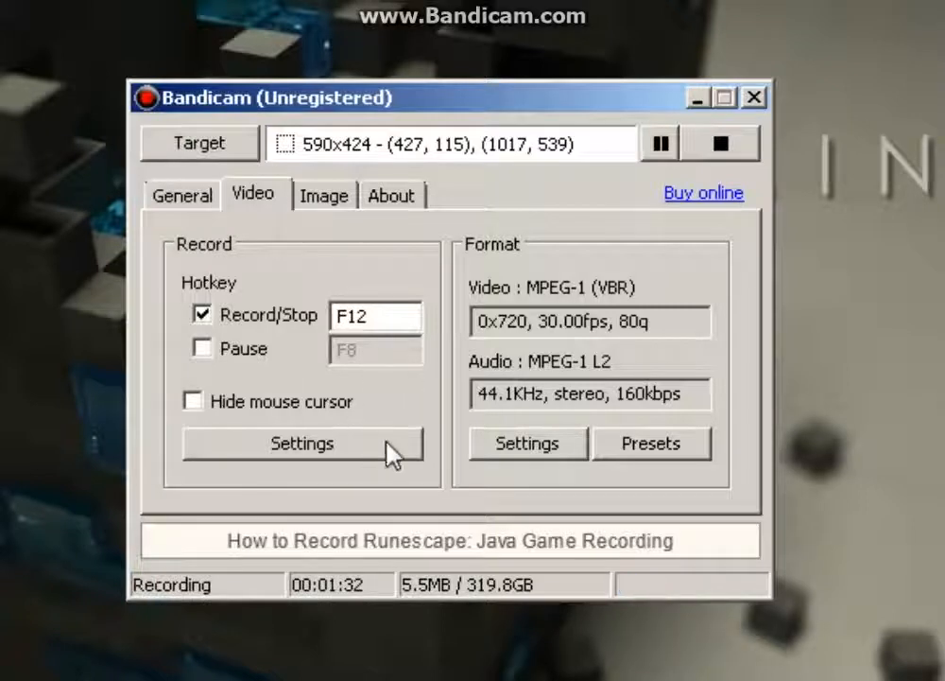
mouse_move(414, 472)
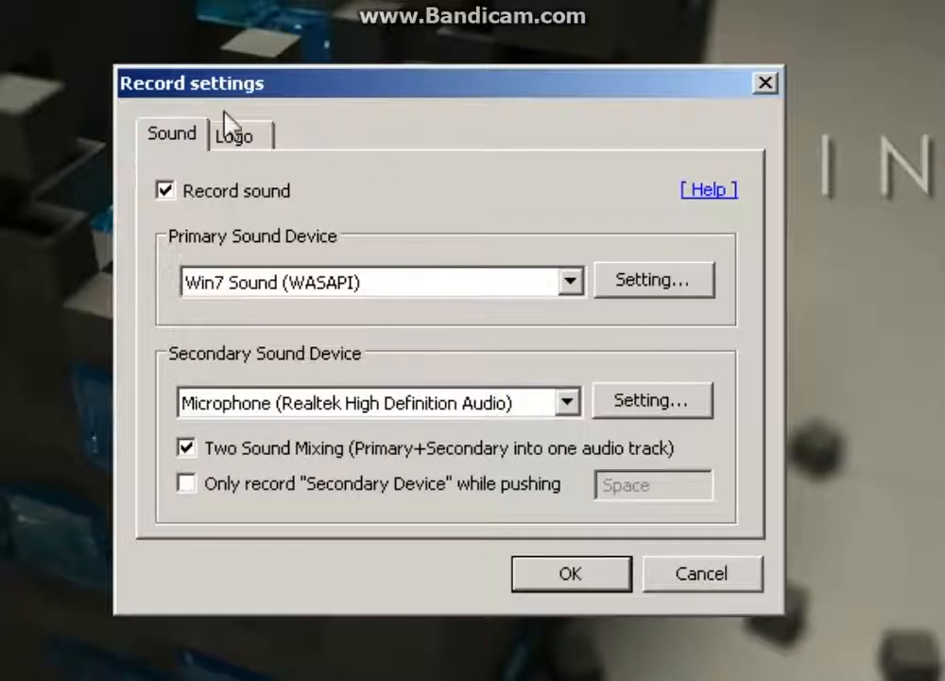
mouse_move(160, 251)
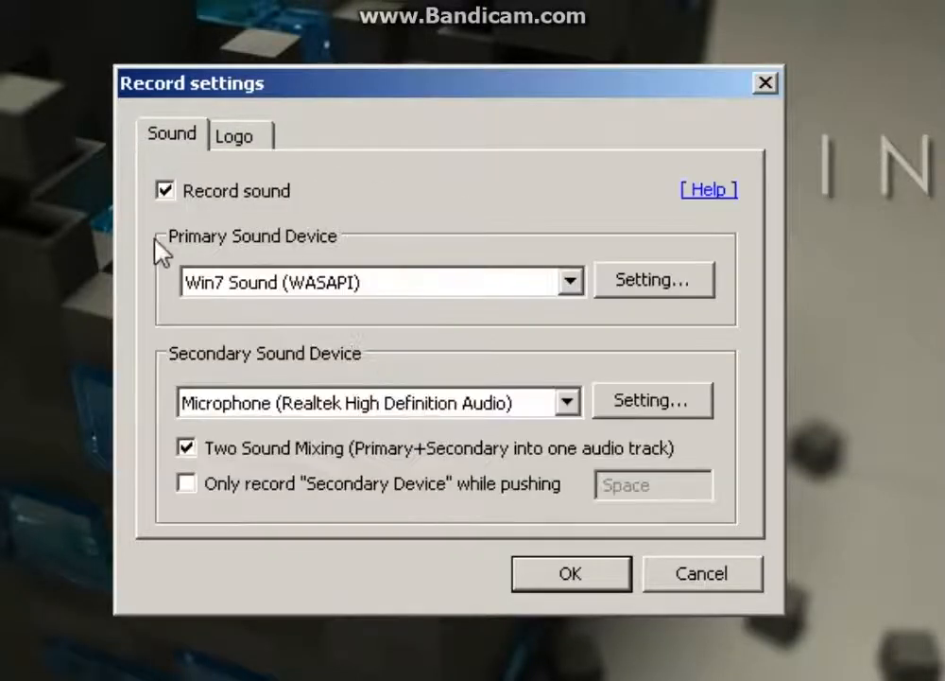
mouse_move(76, 235)
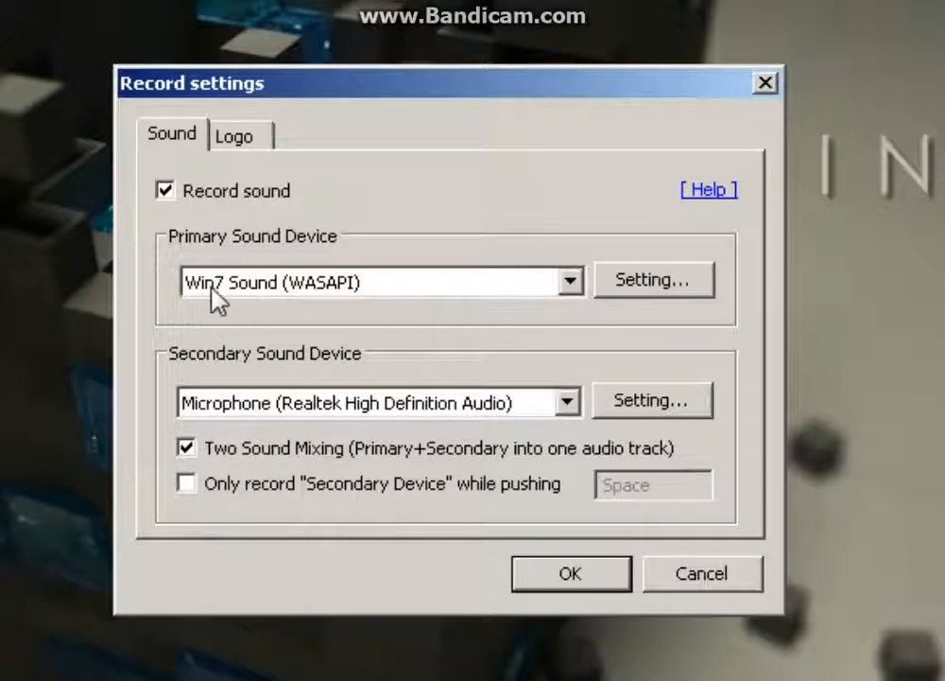
- Check the primary sound device and close the Sound settings unchanged with OK
click(569, 281)
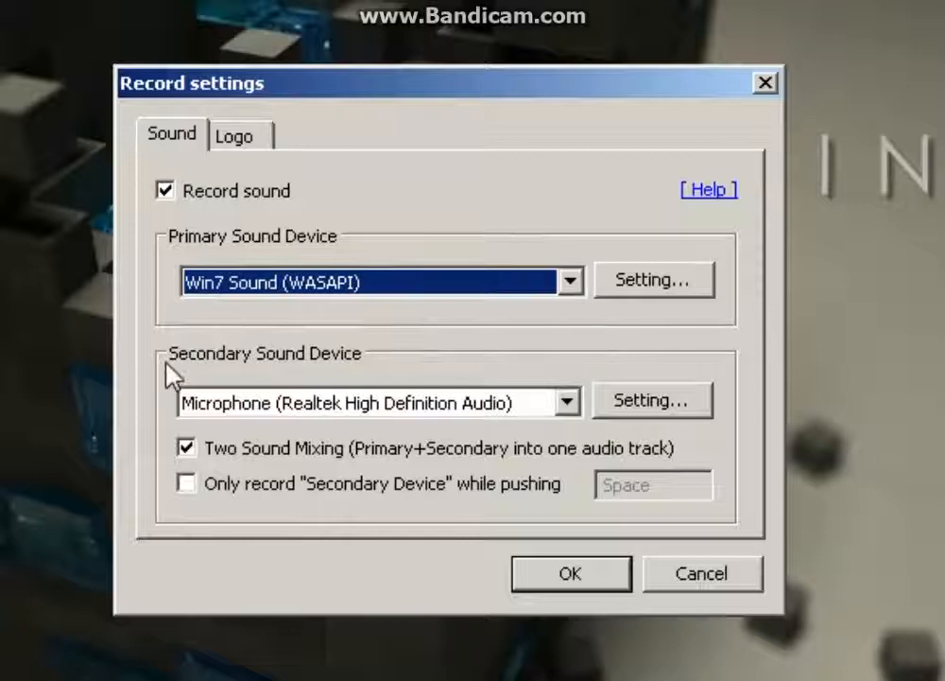
mouse_move(577, 416)
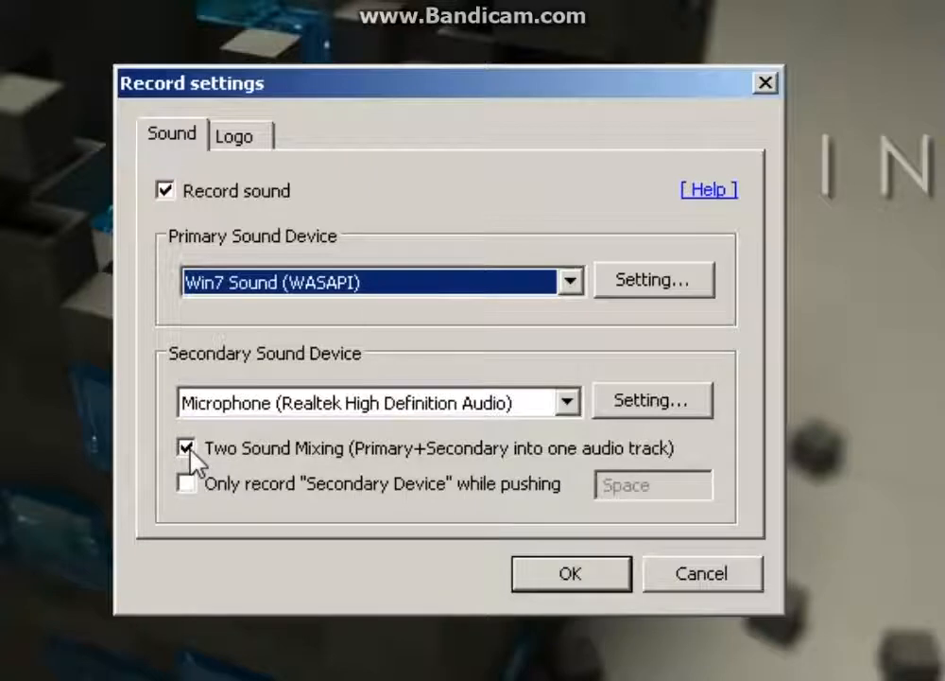
mouse_move(437, 364)
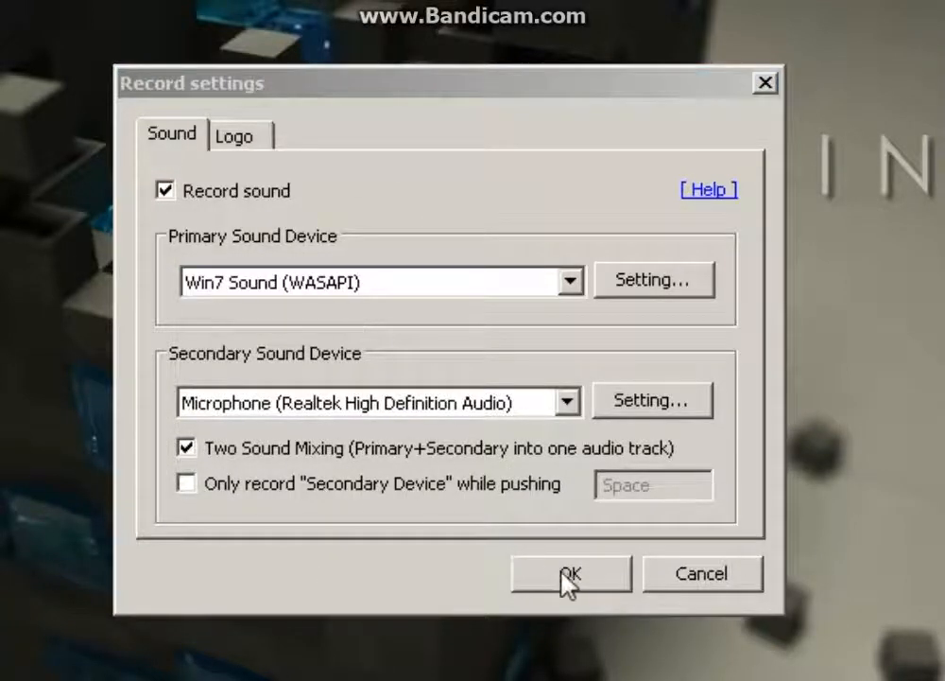
click(570, 573)
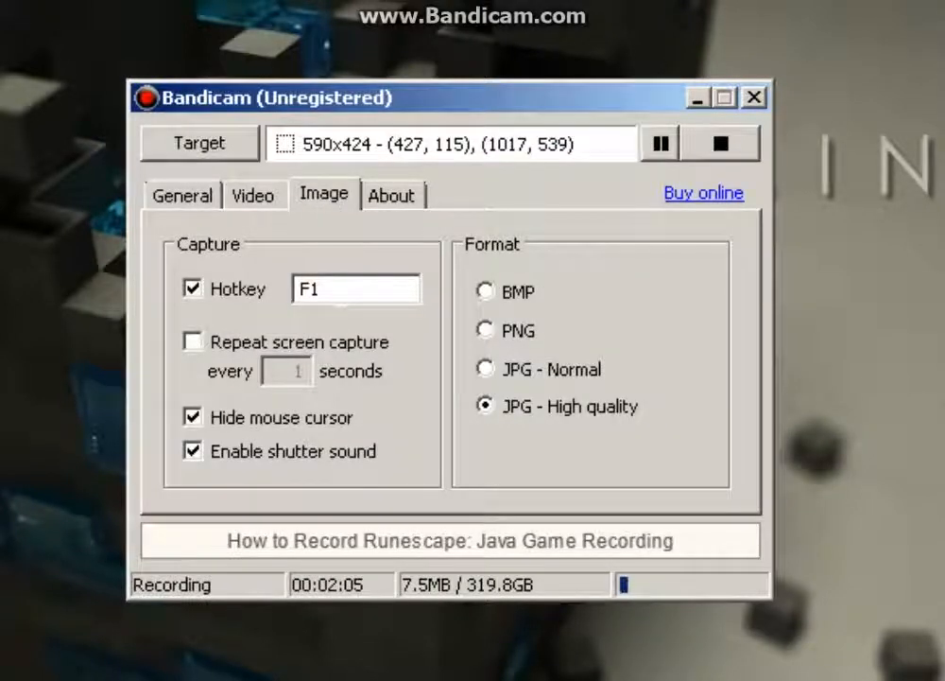
- On the Image tab, toggle Repeat screen capture on and back off
click(357, 288)
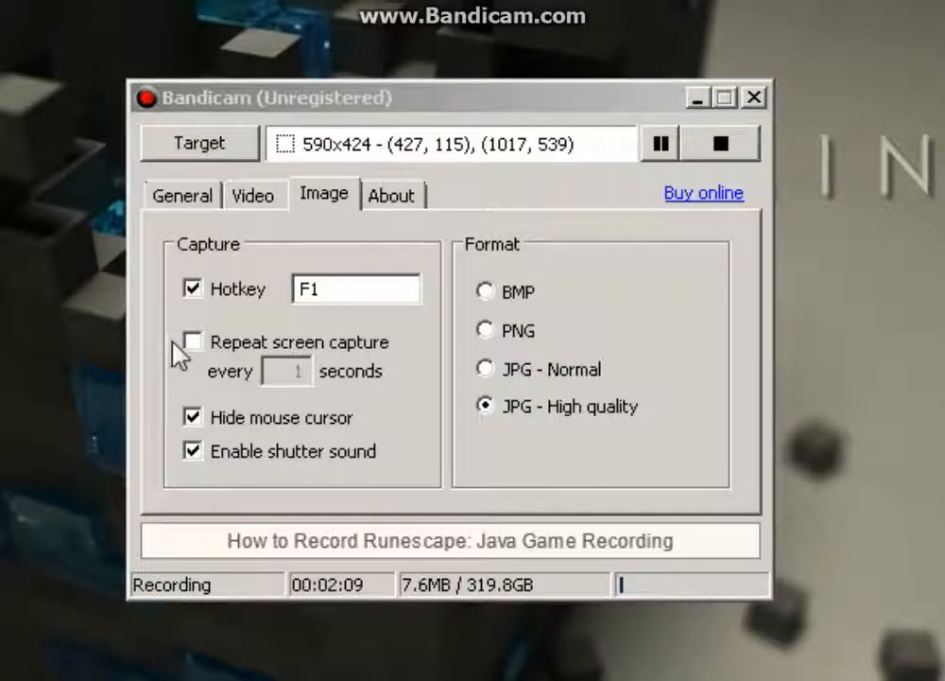
click(192, 341)
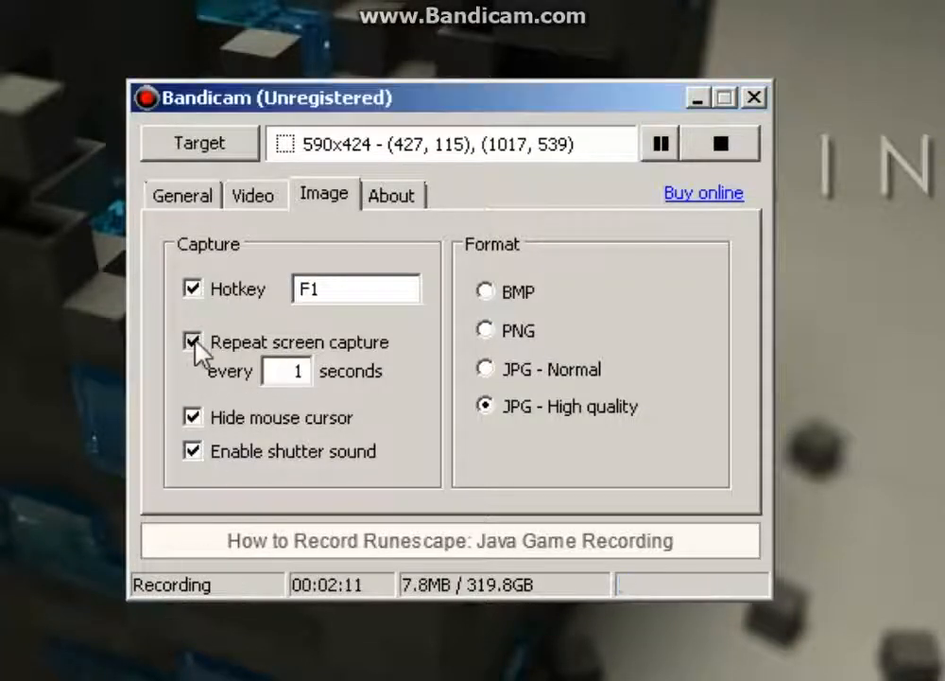
click(192, 341)
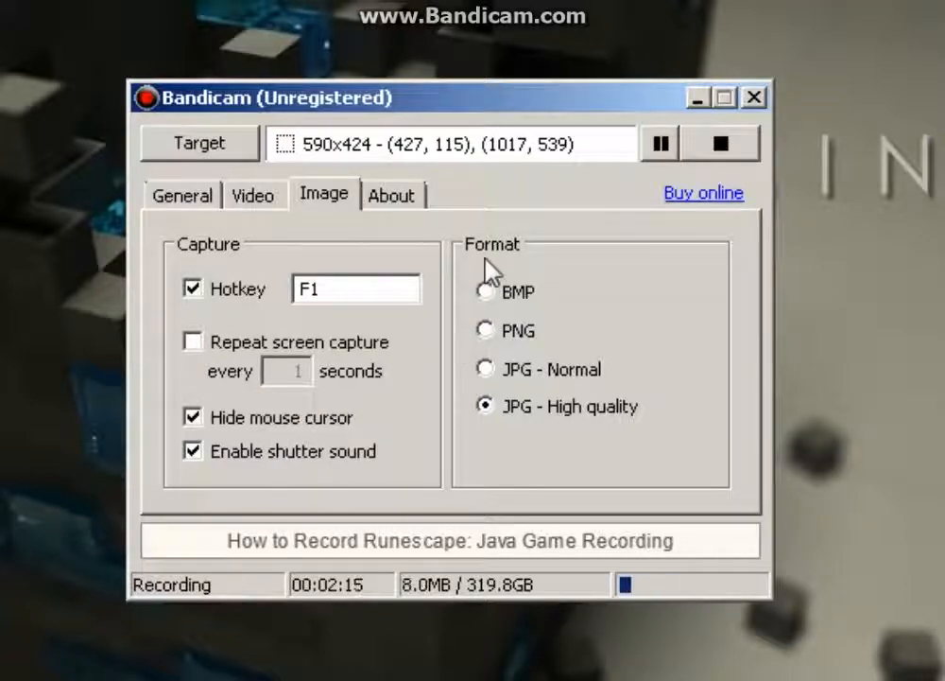
mouse_move(489, 323)
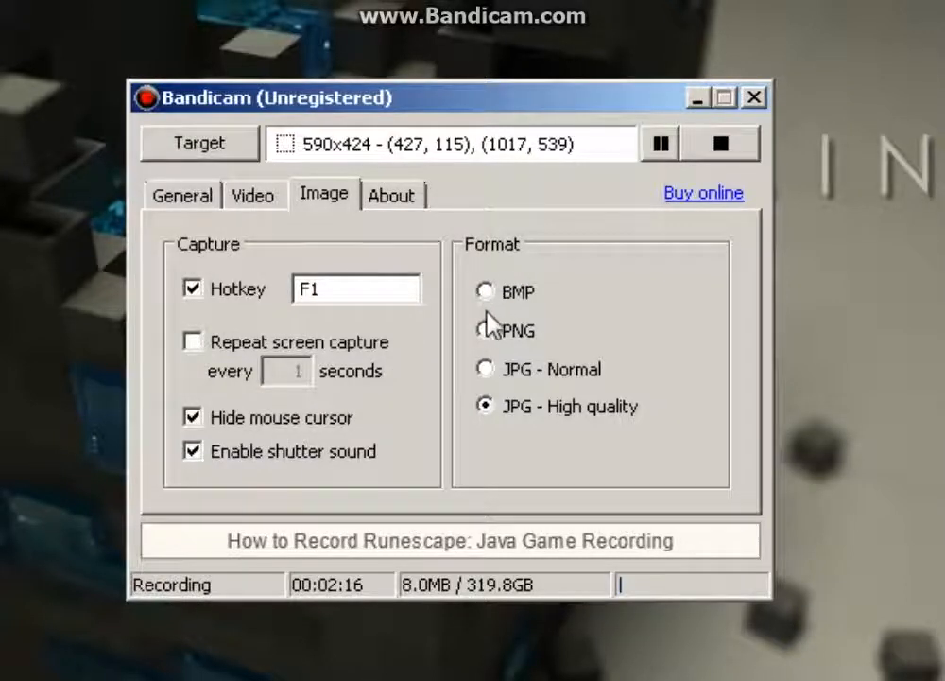
- Try normal JPG and BMP formats, settle on JPG high quality, and view About
click(485, 368)
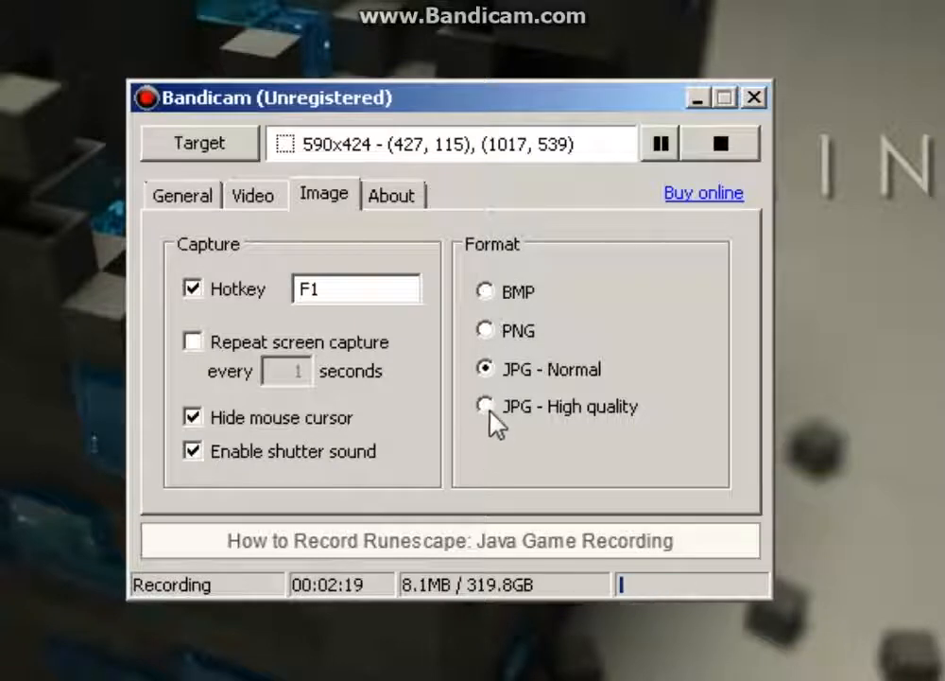
click(485, 405)
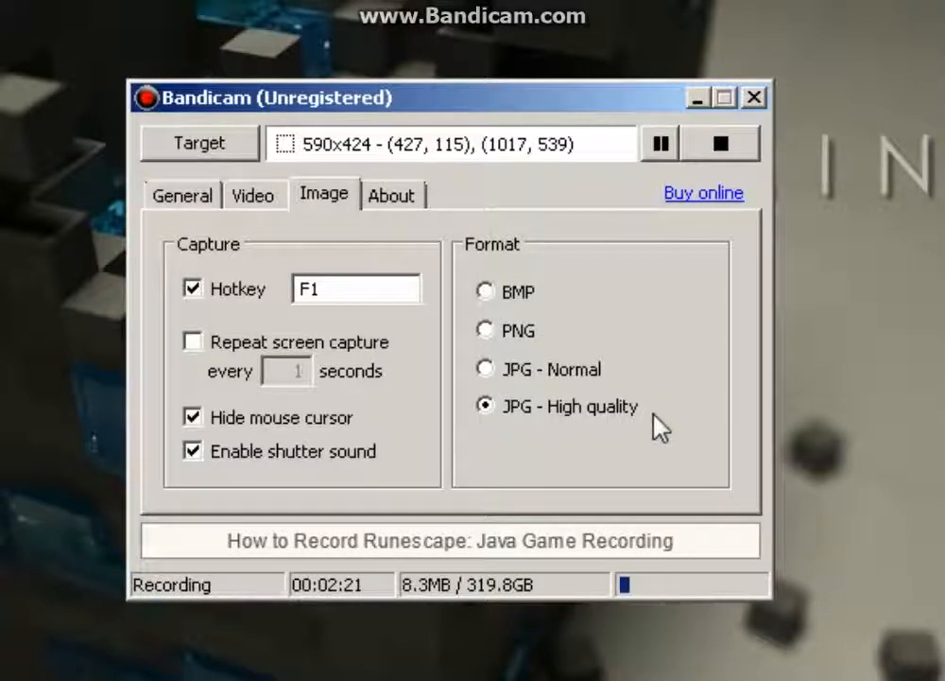
mouse_move(558, 345)
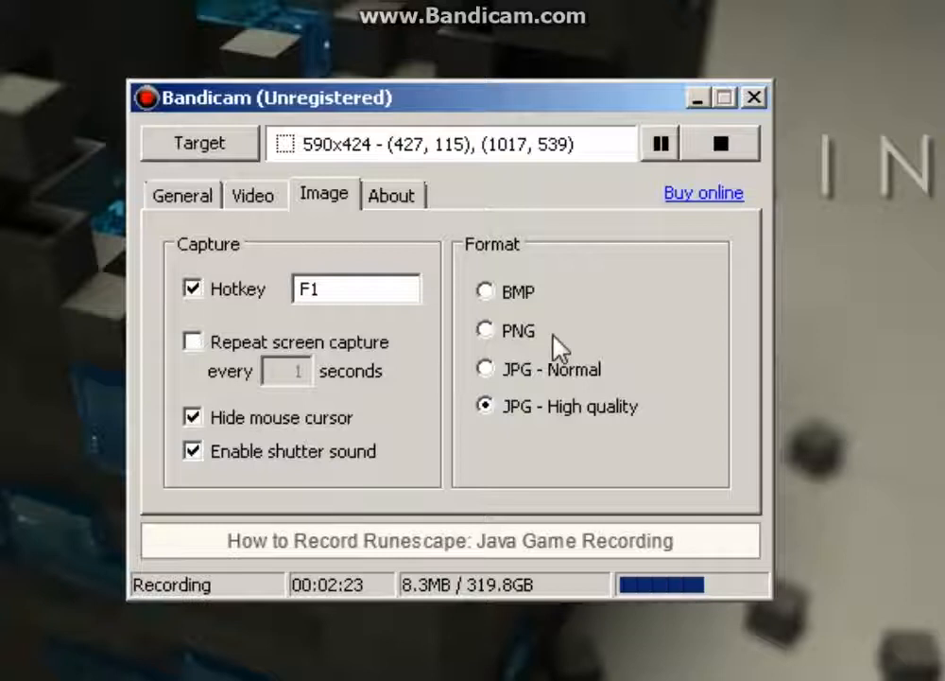
click(485, 368)
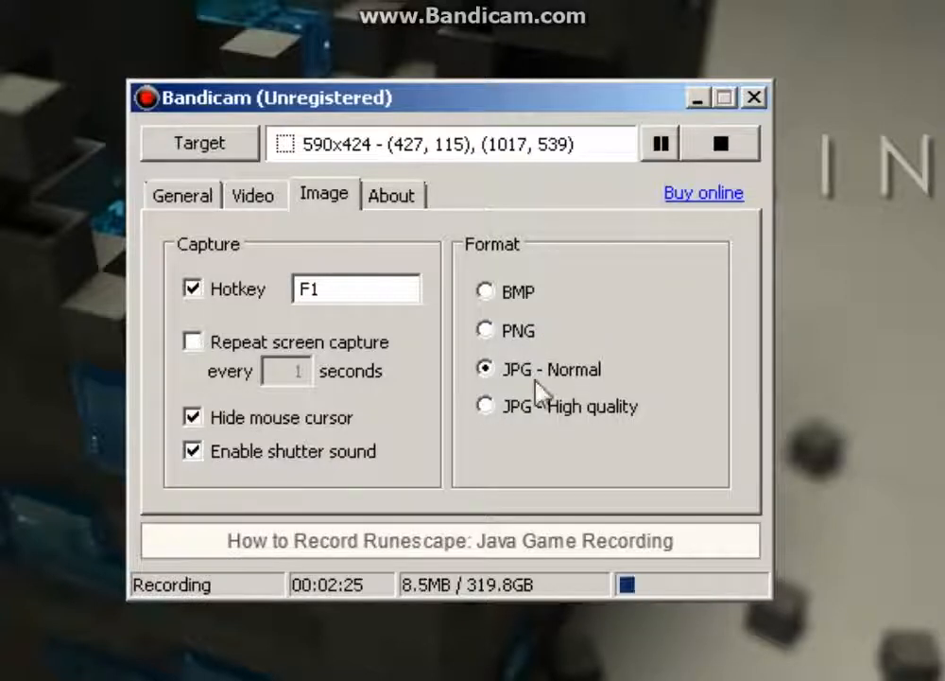
mouse_move(489, 343)
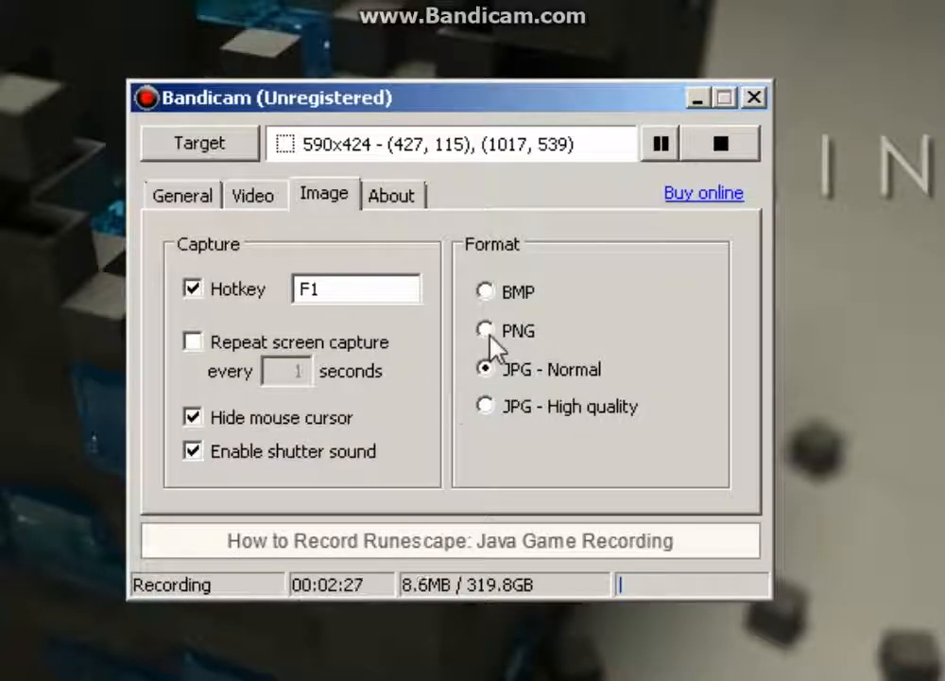
click(485, 291)
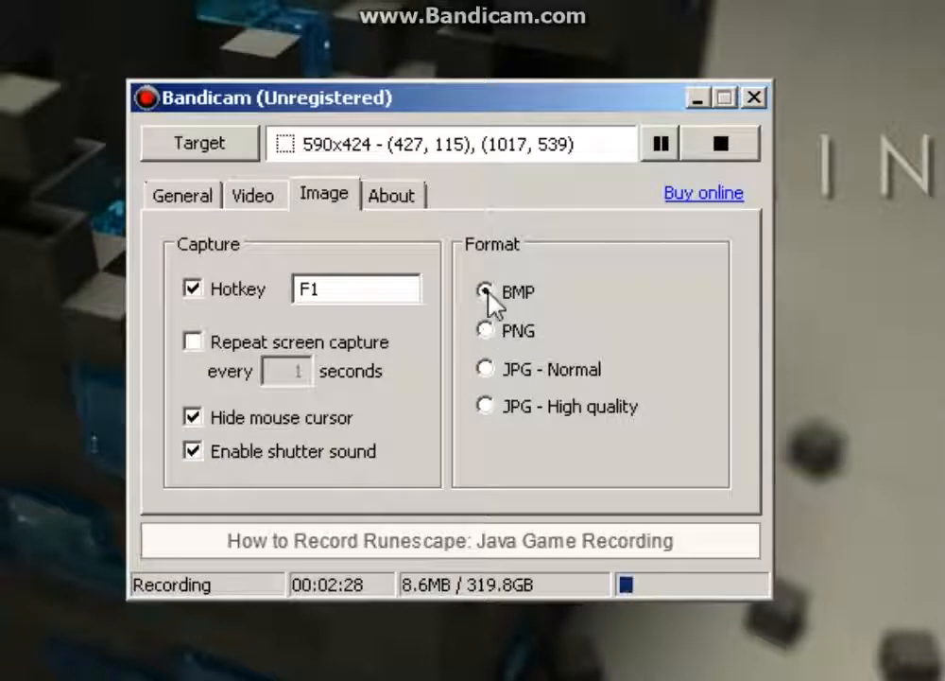
click(485, 406)
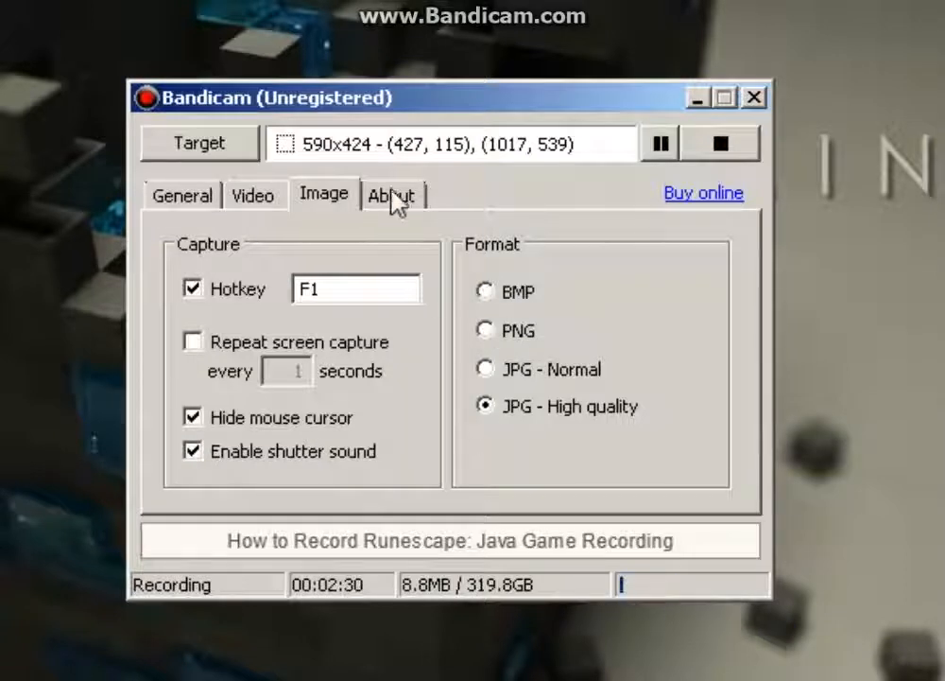
click(391, 194)
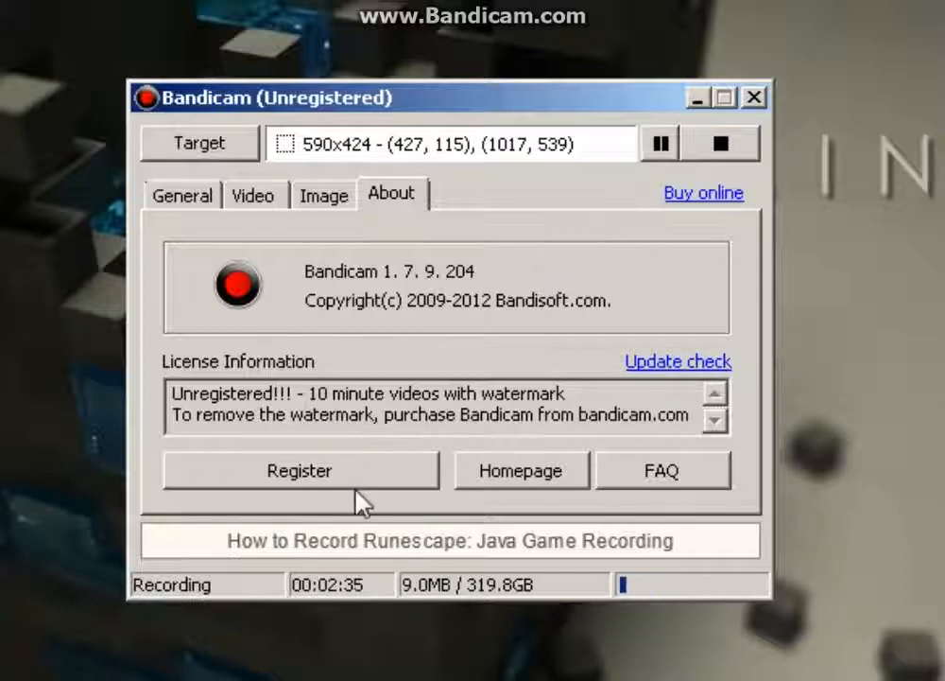
mouse_move(312, 501)
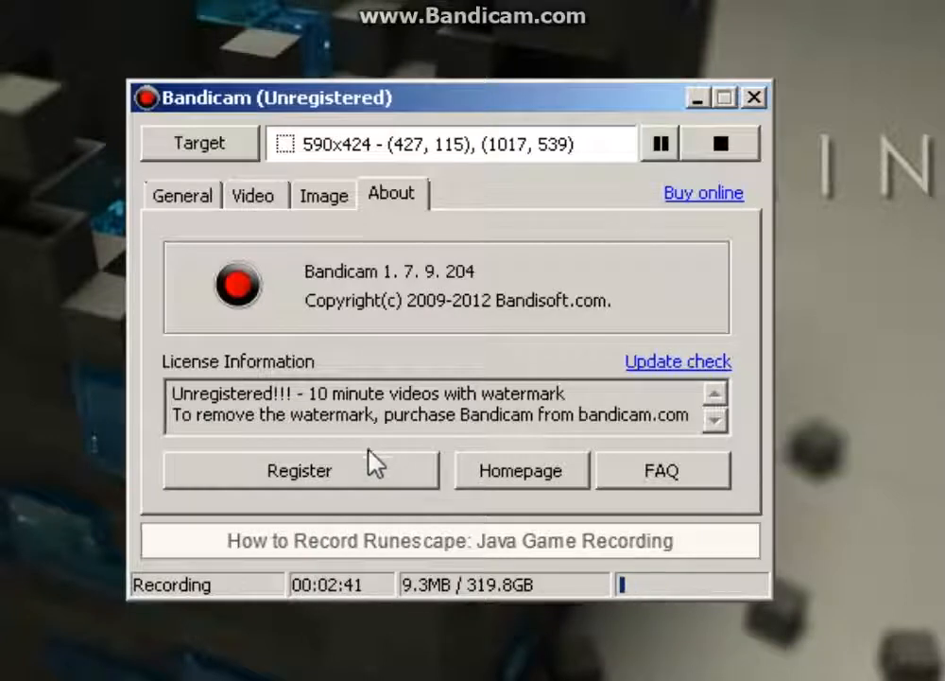
- Close the Register Bandicam dialog without registering and return to the Video settings
click(298, 470)
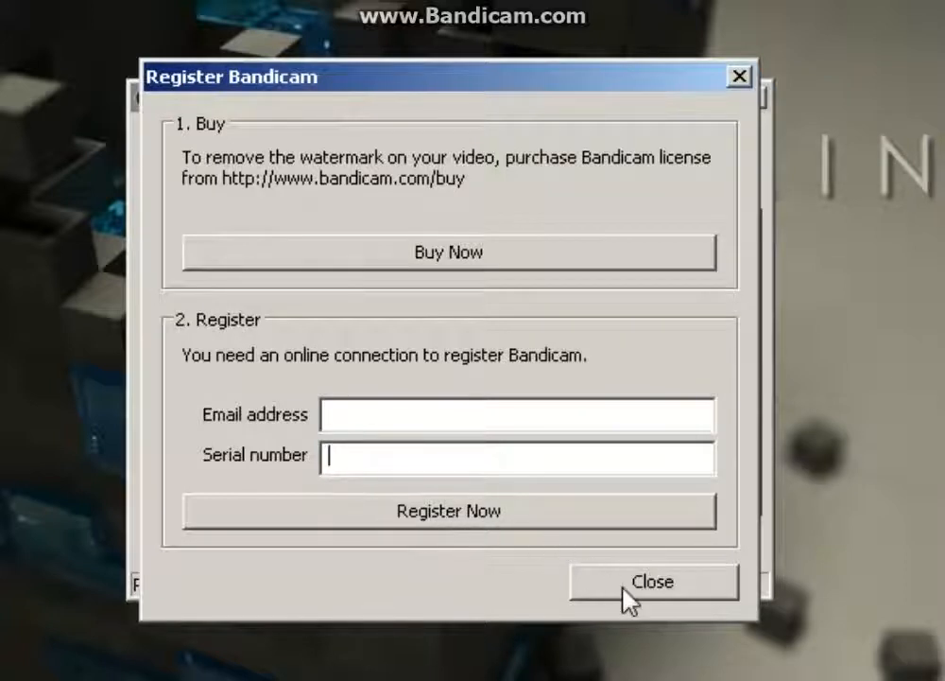
click(652, 581)
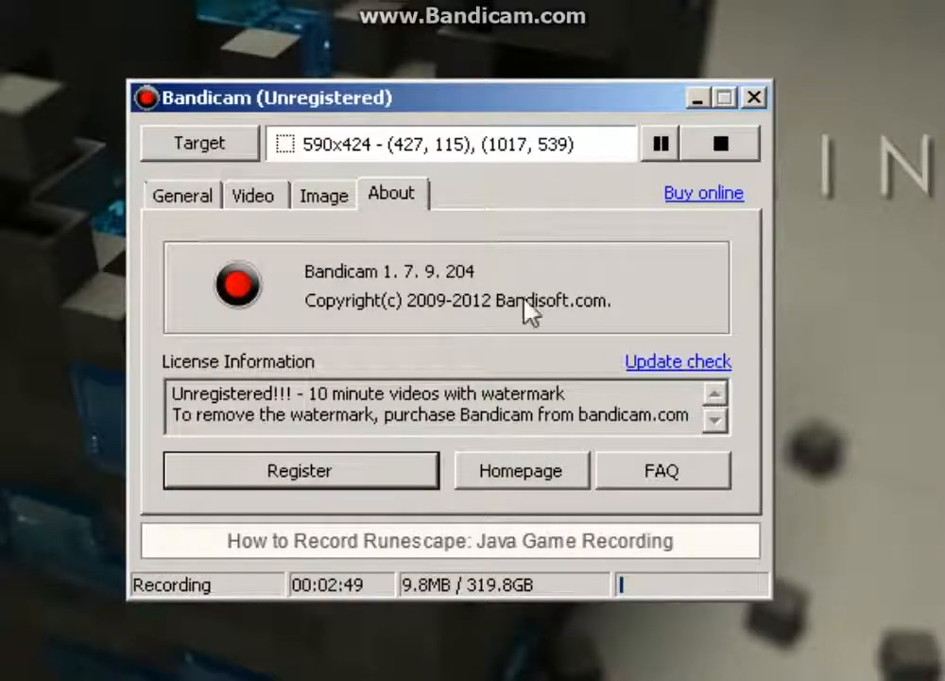
click(253, 195)
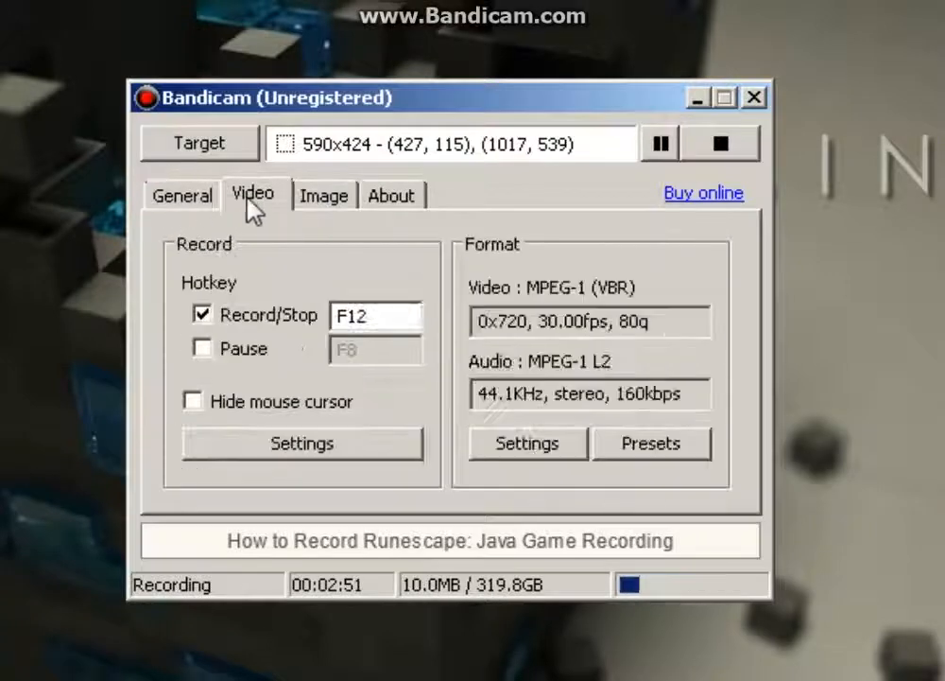
click(181, 195)
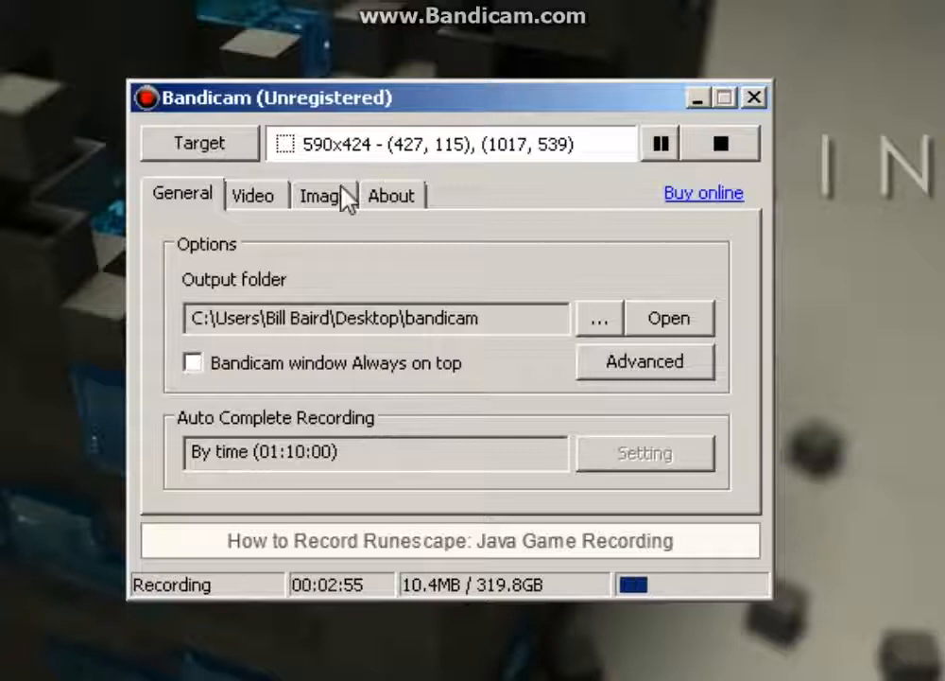
click(199, 143)
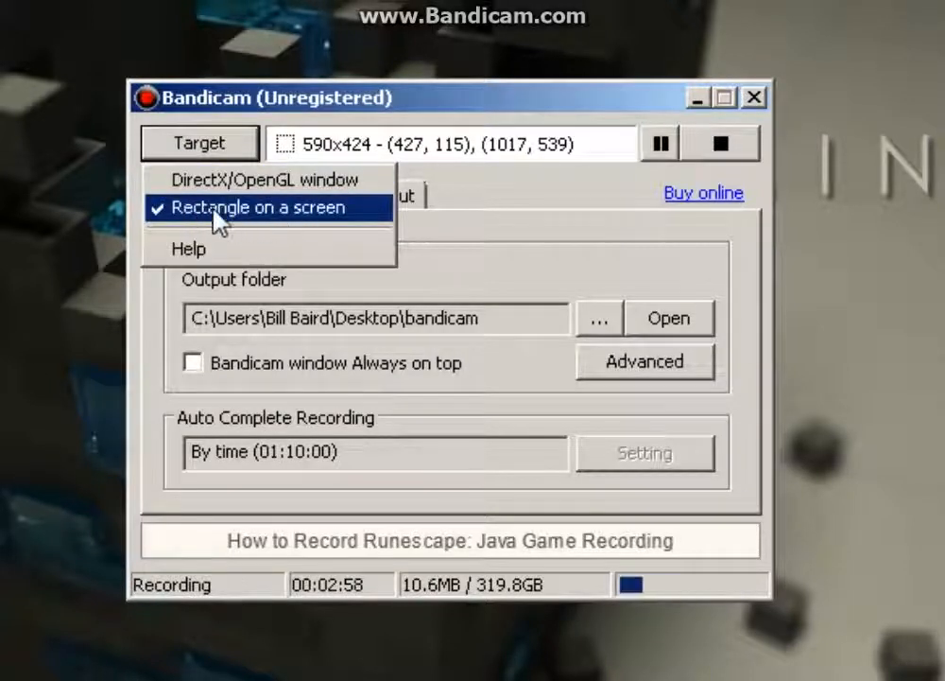
mouse_move(433, 210)
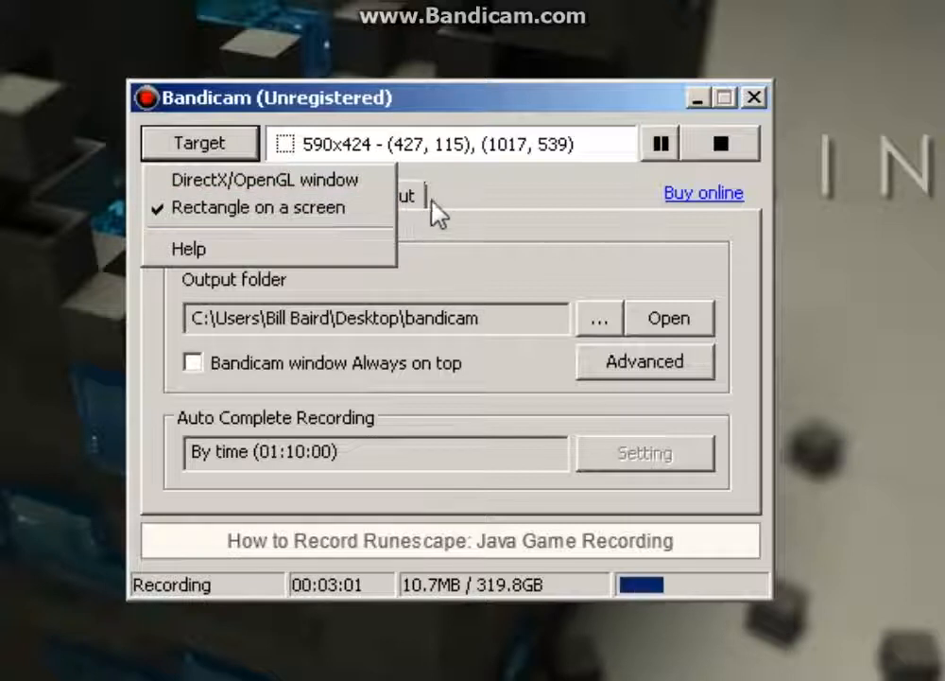
mouse_move(265, 179)
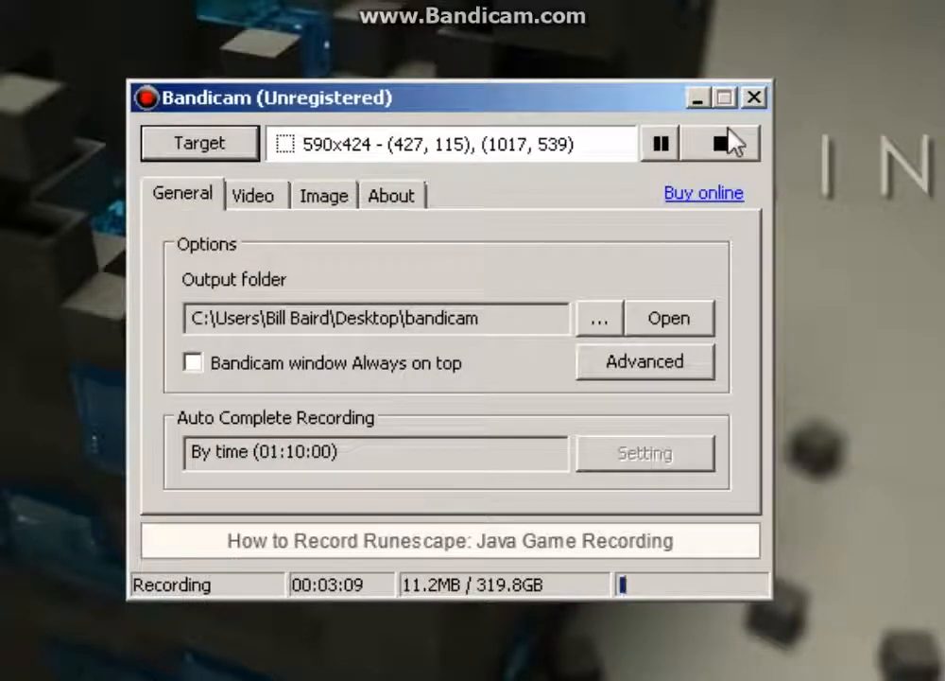
click(251, 194)
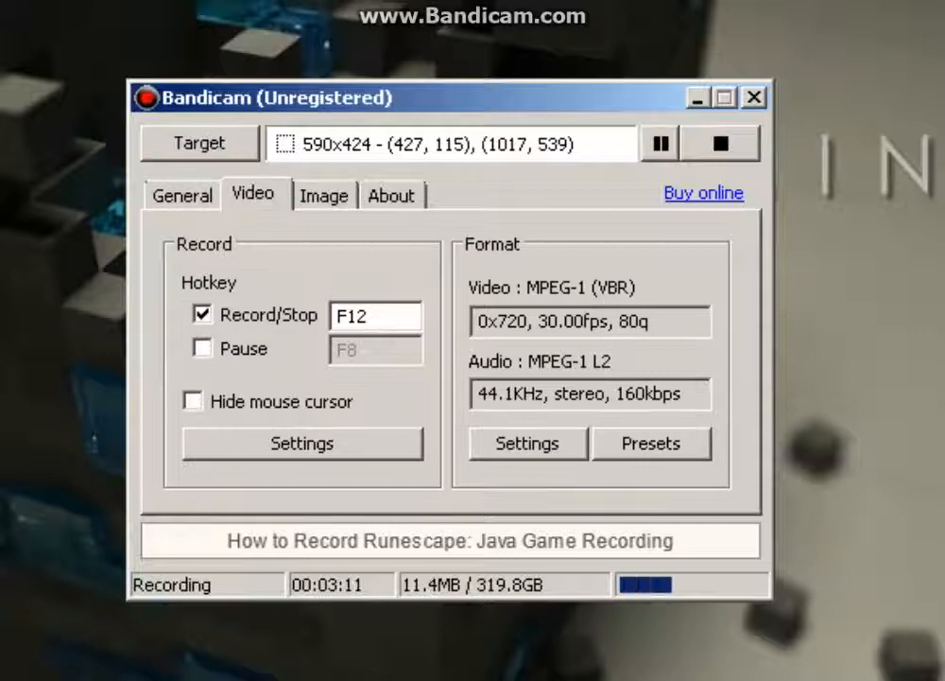